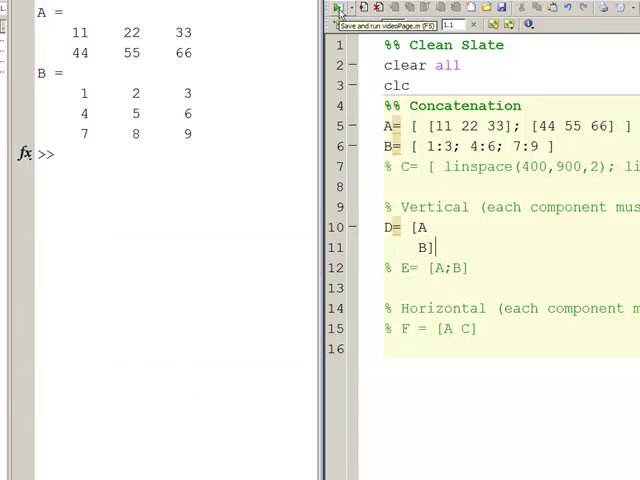
Save and run the script to display D = [A; B] in the Command Window.
click(337, 11)
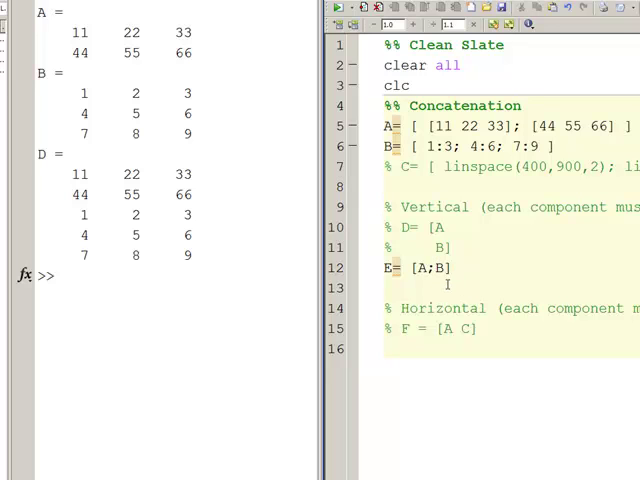
mouse_move(298, 256)
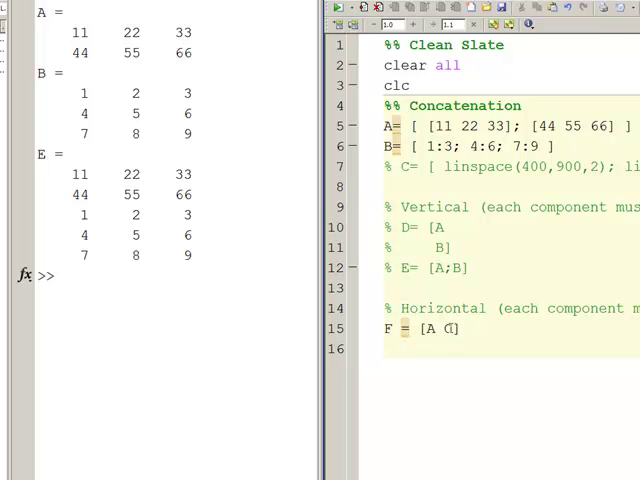
Edit line 15 to read F = [A B].
text(B)
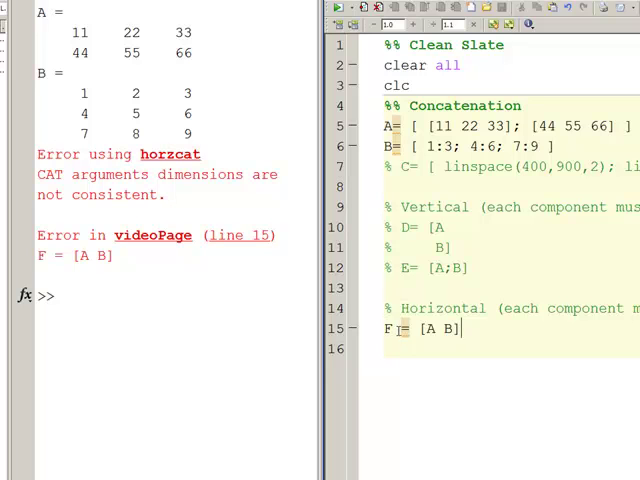
double_click(384, 329)
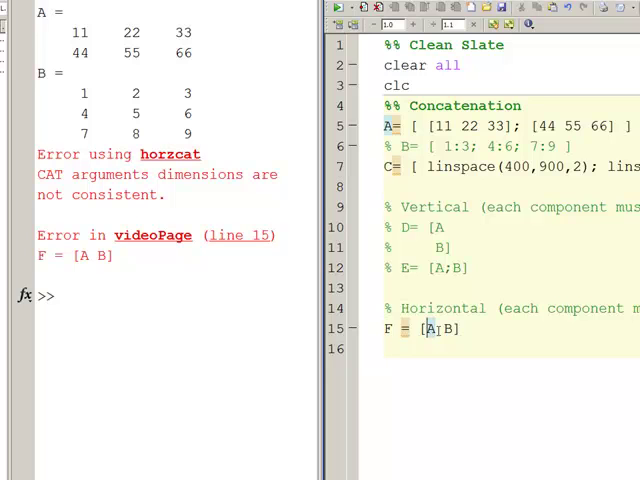
Run the script, change F = [A B] to F = [A C], and run again to show F.
click(341, 8)
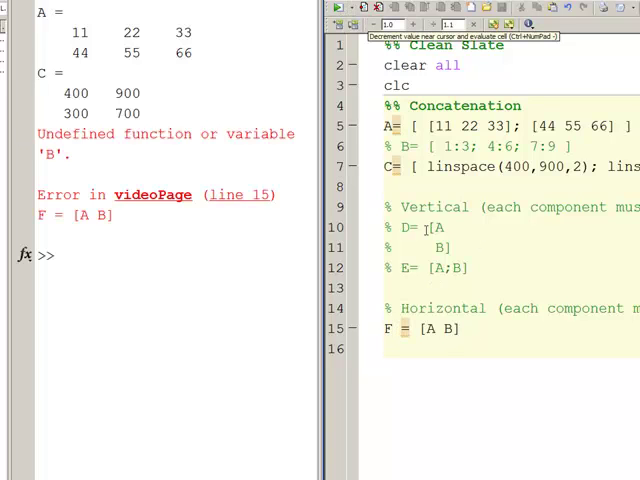
double_click(447, 328)
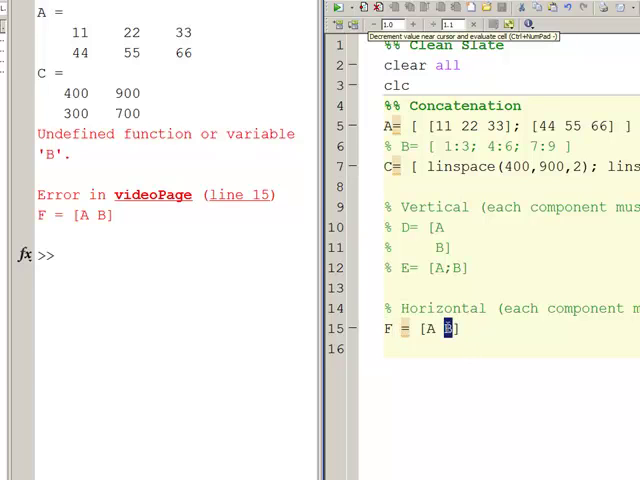
text(C)
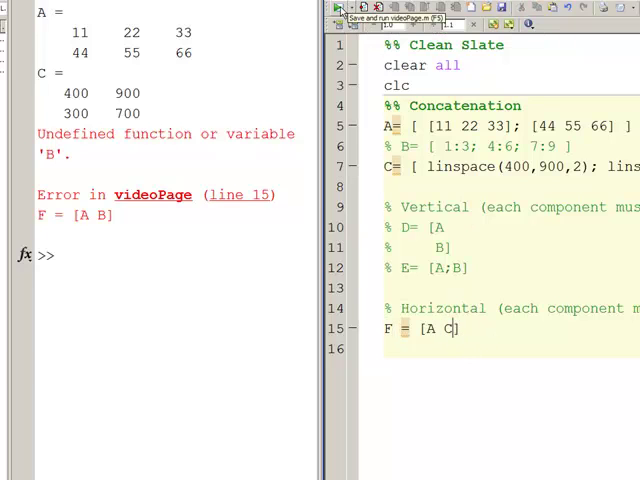
click(340, 8)
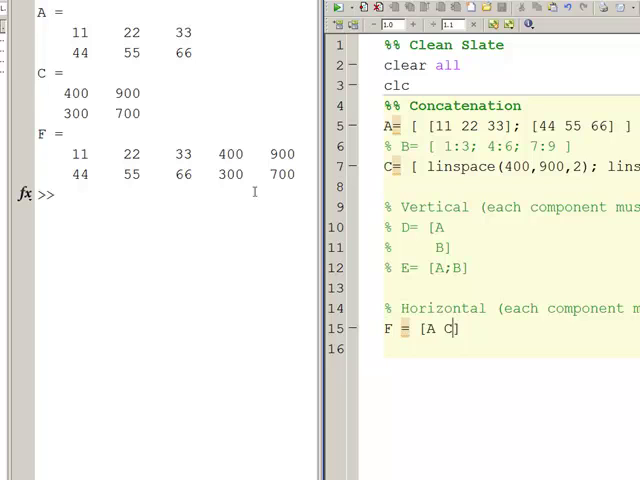